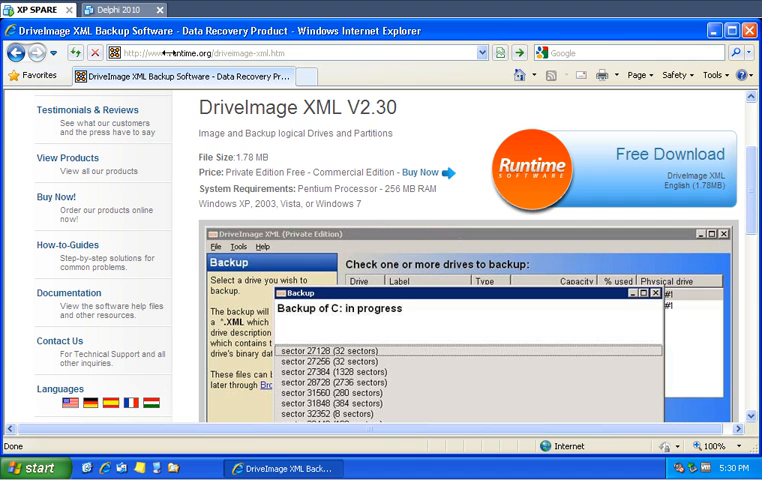
Close the Internet Explorer window showing the DriveImage XML V2.30 download page
{"action": "left_click", "coordinate": [200, 53]}
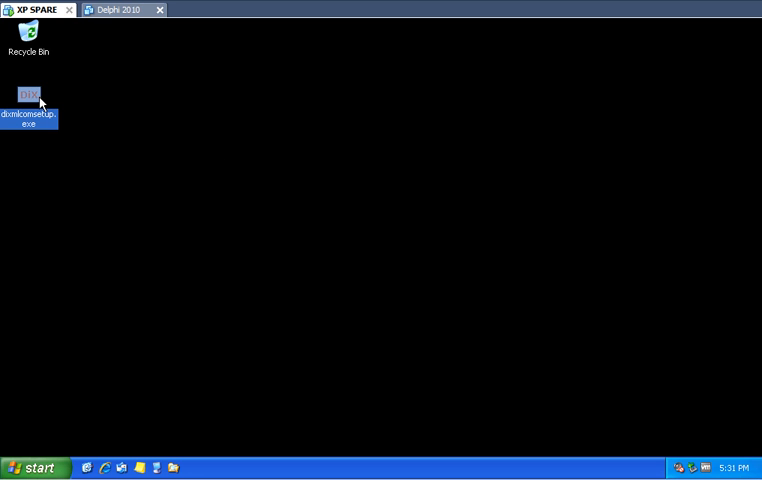
{"action": "mouse_move", "coordinate": [66, 177]}
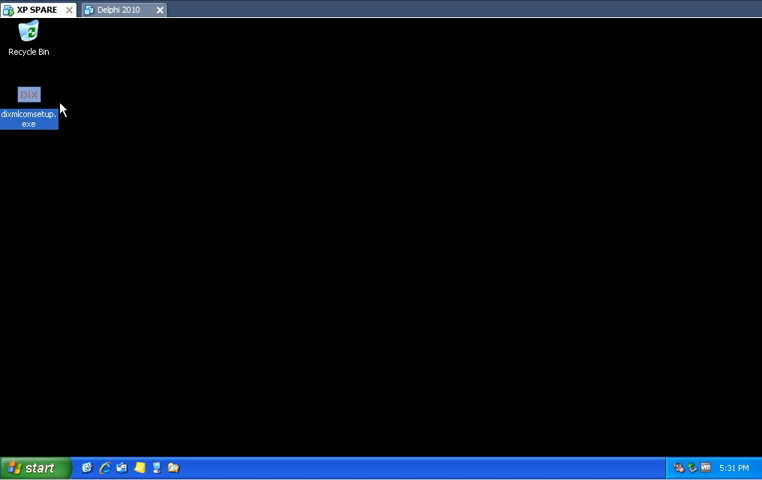
{"action": "mouse_move", "coordinate": [32, 96]}
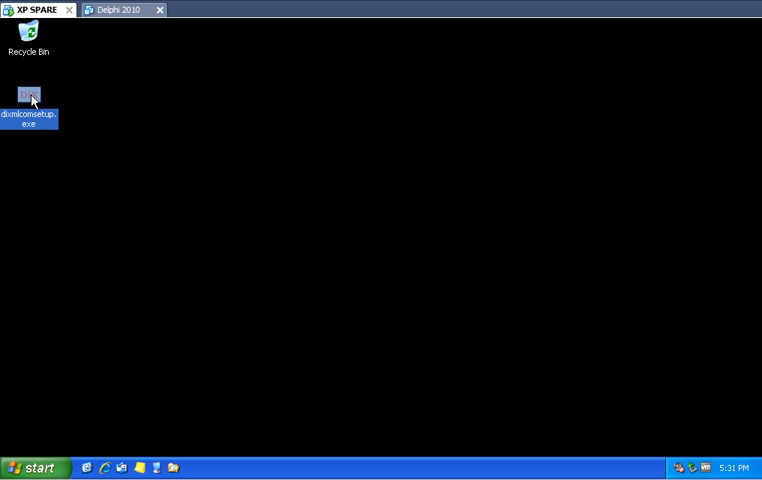
Launch the dixmlcomsetup.exe installer from the desktop
{"action": "double_click", "coordinate": [28, 95]}
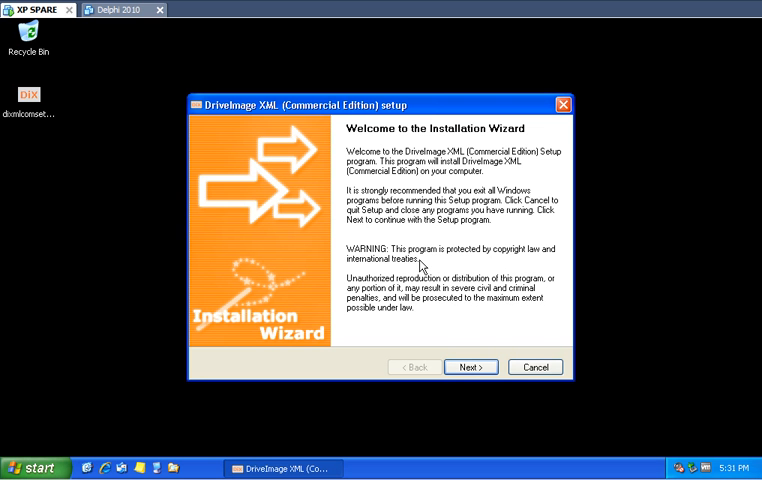
{"action": "mouse_move", "coordinate": [459, 353]}
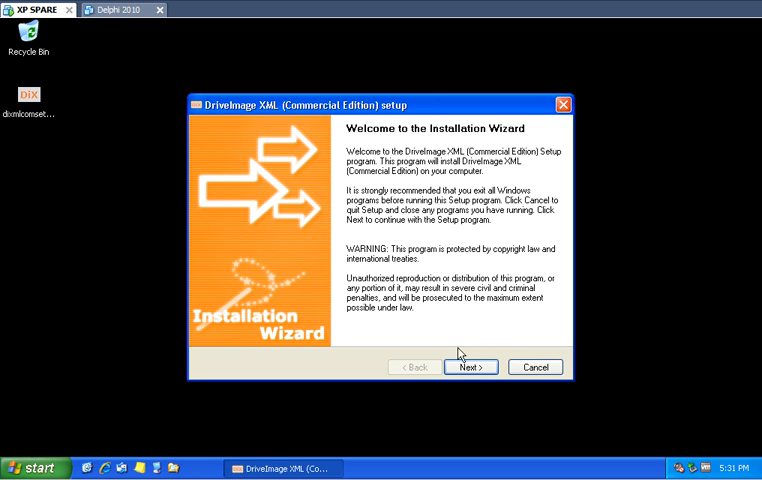
Agree to the licence terms and continue past the agreement page
{"action": "left_click", "coordinate": [470, 366]}
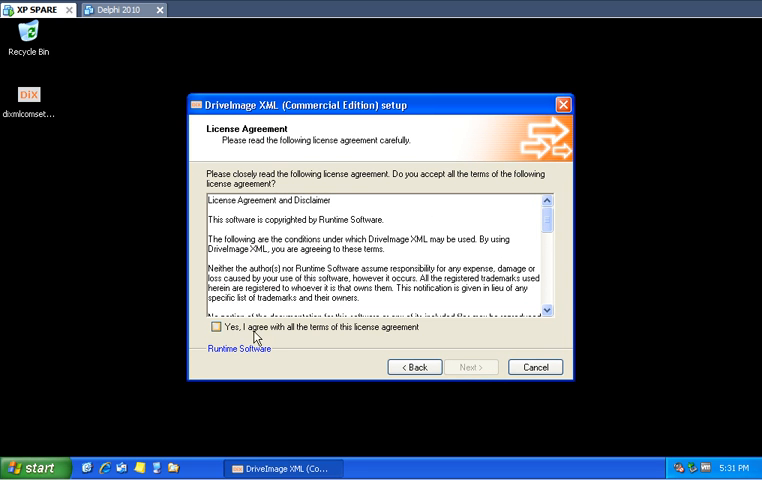
{"action": "left_click", "coordinate": [215, 355]}
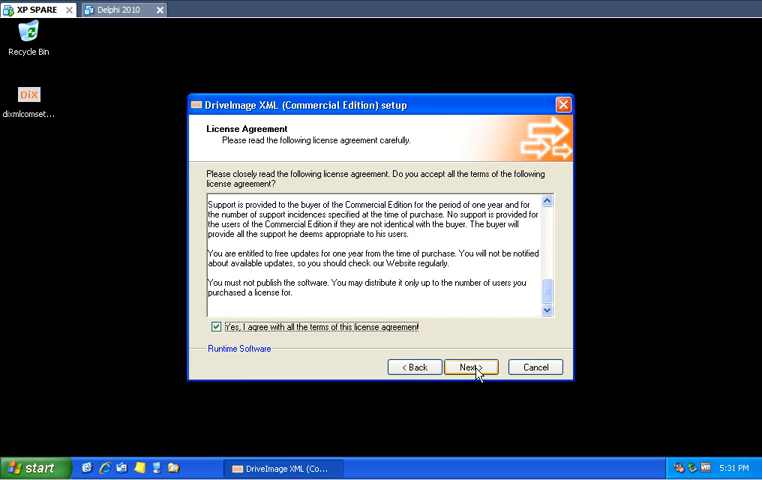
{"action": "left_click", "coordinate": [470, 367]}
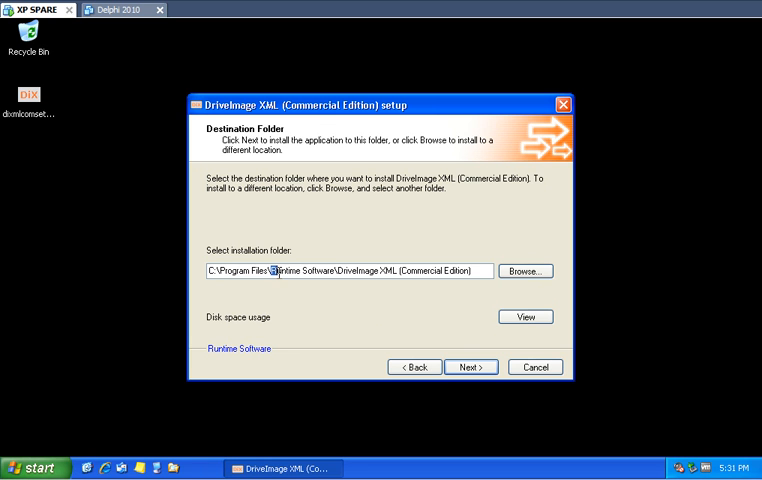
Keep the default Runtime Software destination folder and program group and begin installing
{"action": "double_click", "coordinate": [305, 271]}
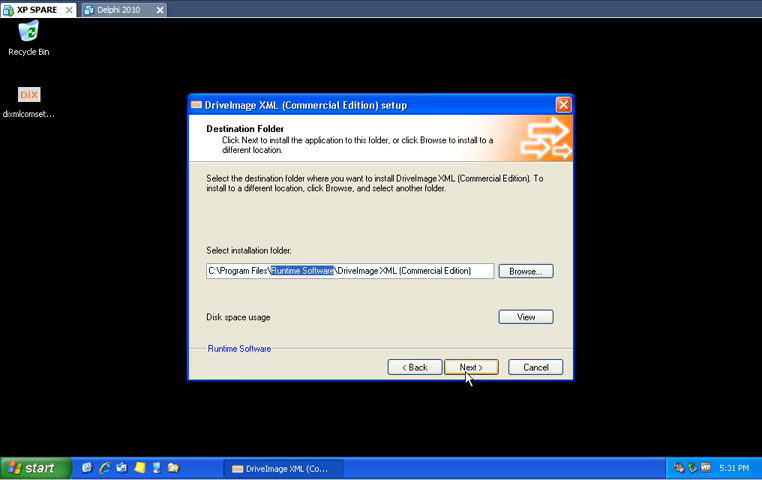
{"action": "left_click", "coordinate": [470, 367]}
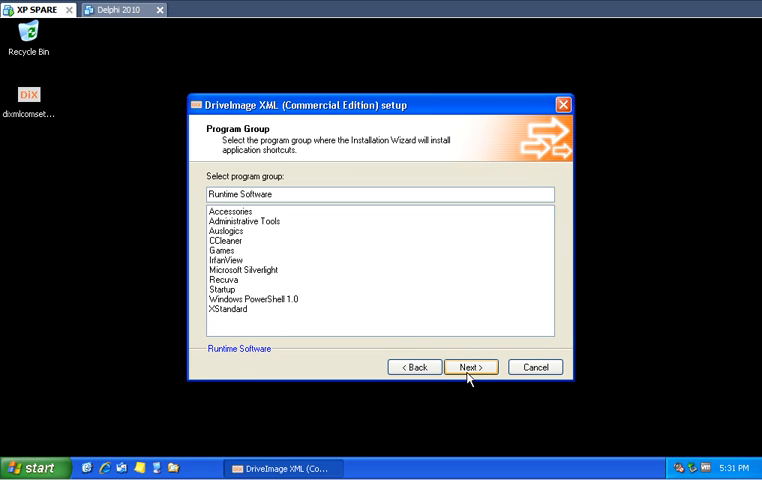
{"action": "left_click", "coordinate": [470, 367]}
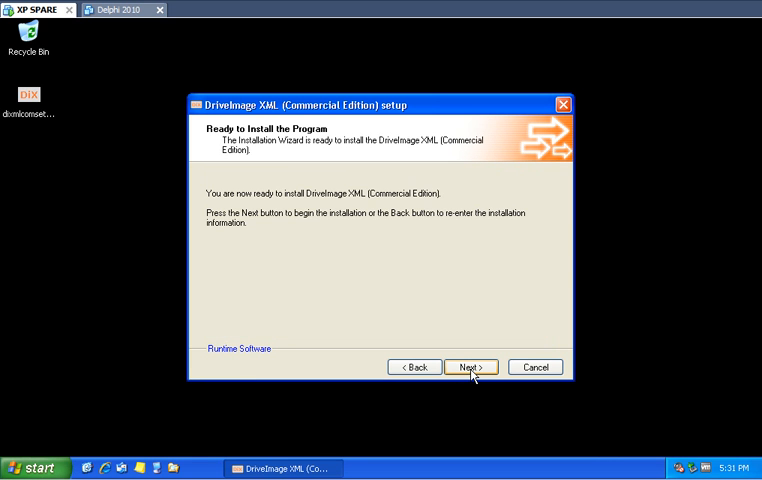
{"action": "left_click", "coordinate": [467, 367]}
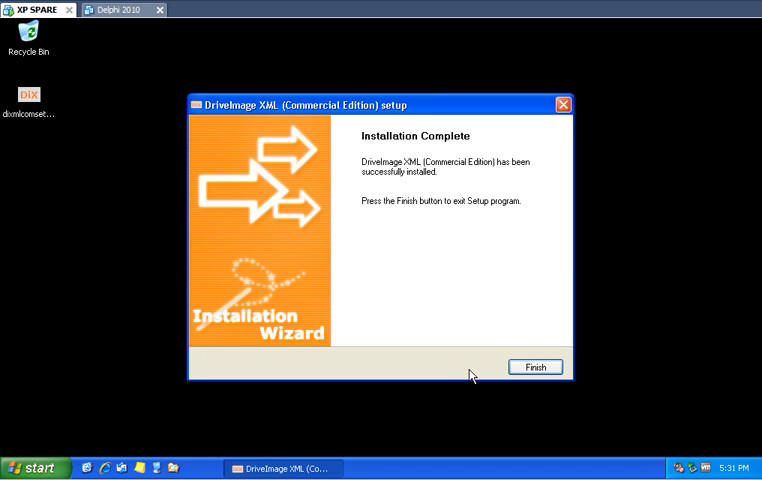
Finish the installer and bring up the Start menu's All Programs list
{"action": "left_click", "coordinate": [535, 366]}
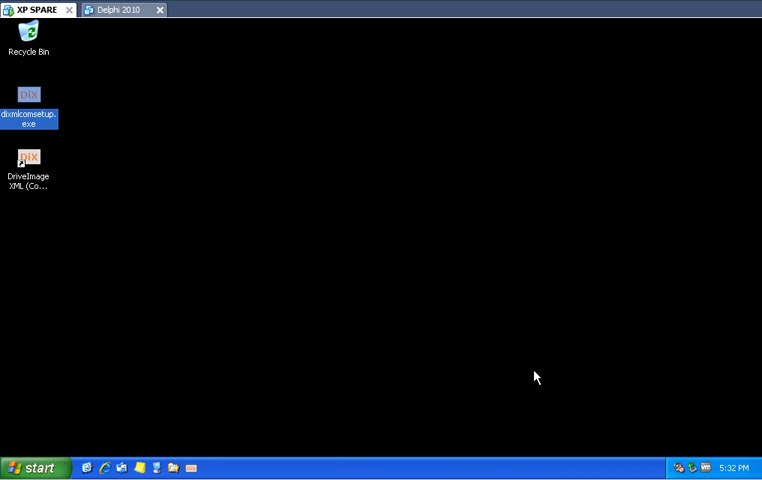
{"action": "left_click", "coordinate": [28, 160]}
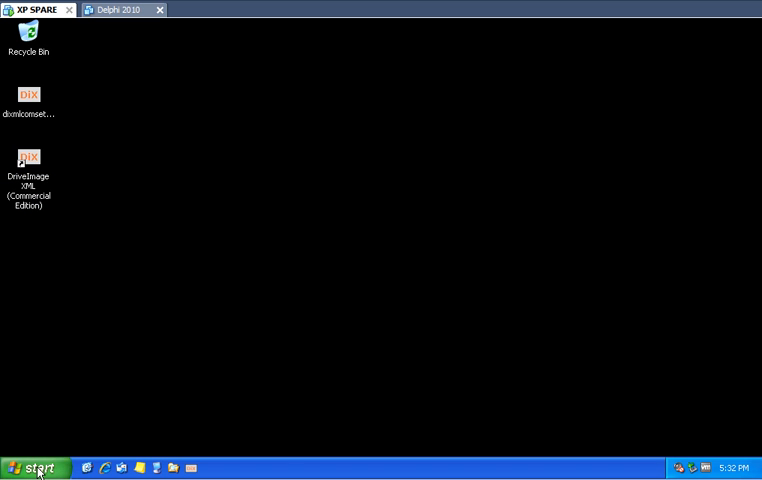
{"action": "left_click", "coordinate": [34, 468]}
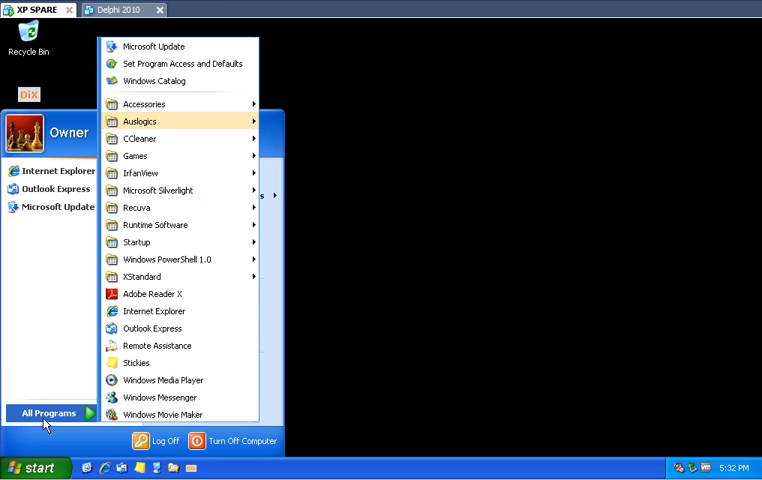
{"action": "mouse_move", "coordinate": [137, 207]}
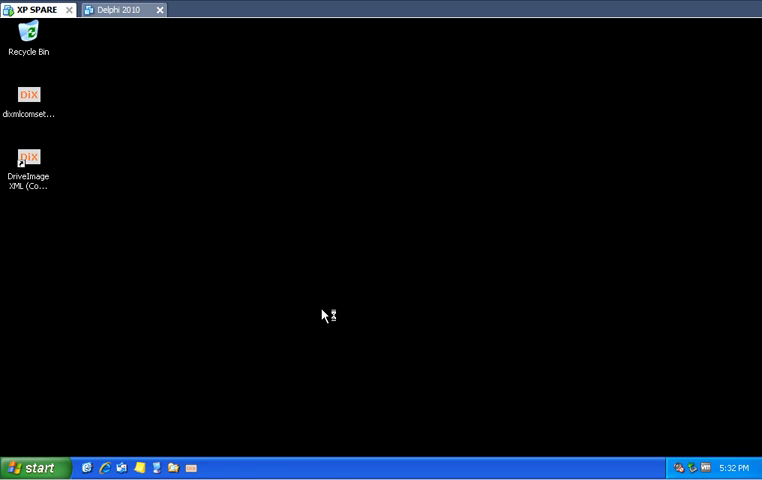
Launch DriveImage XML and show its Restore section with the disk's partitions
{"action": "double_click", "coordinate": [28, 160]}
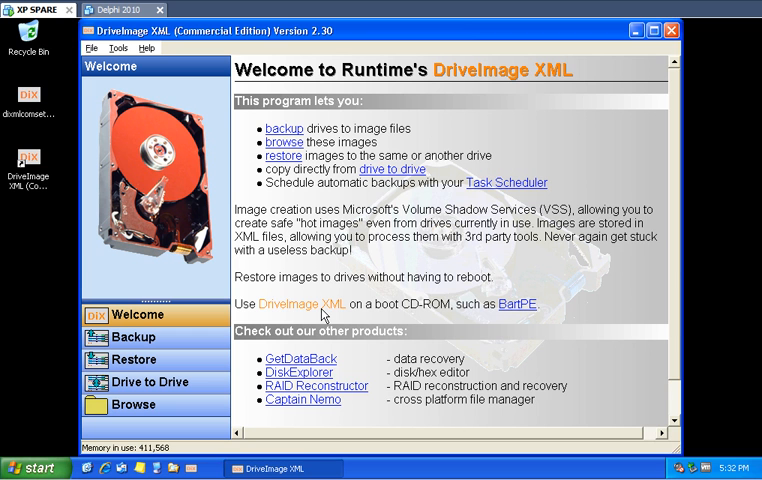
{"action": "mouse_move", "coordinate": [376, 264]}
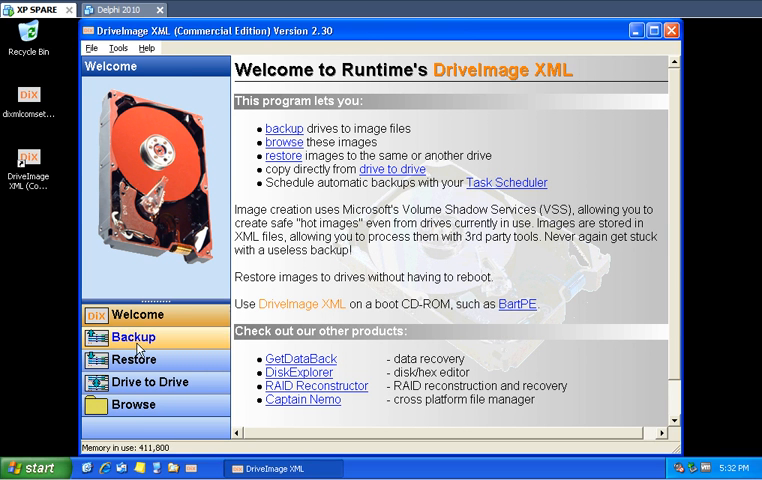
{"action": "left_click", "coordinate": [133, 359]}
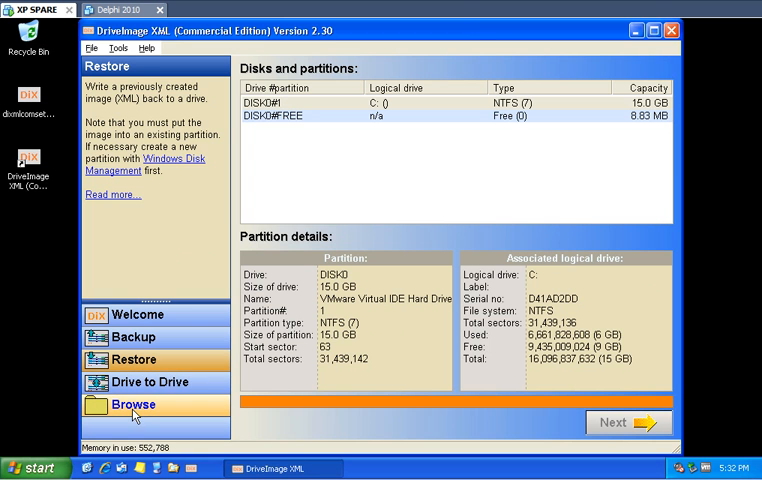
Switch to the Browse section and cancel the 'Select a backup image' picker
{"action": "left_click", "coordinate": [126, 404]}
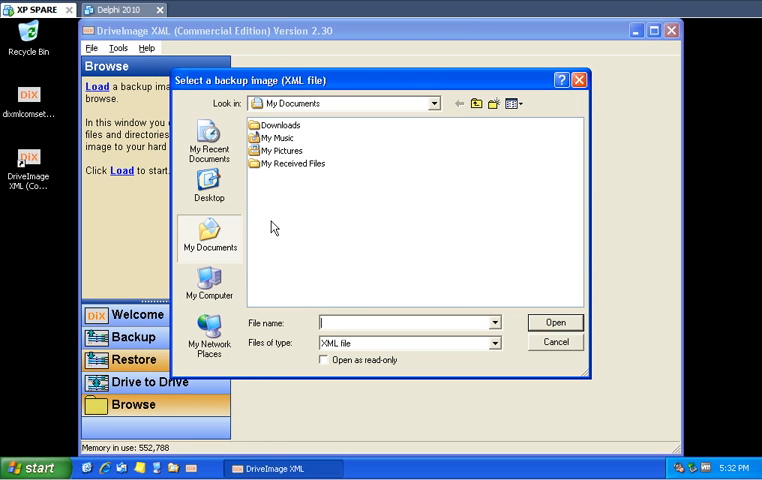
{"action": "mouse_move", "coordinate": [252, 283]}
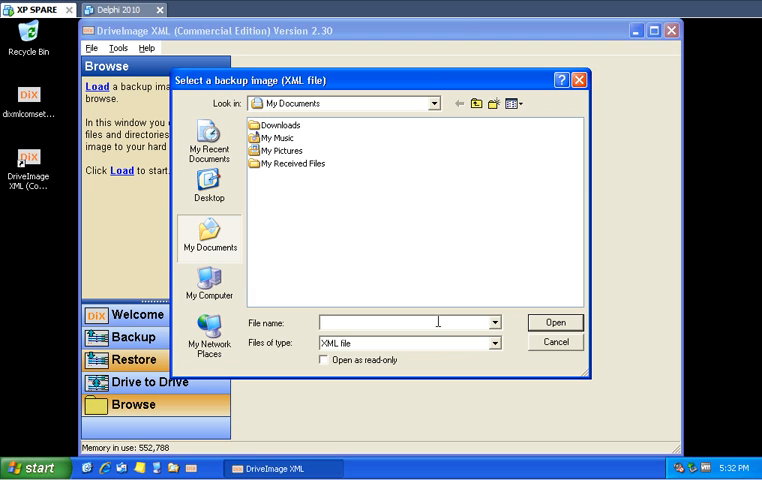
{"action": "mouse_move", "coordinate": [551, 346]}
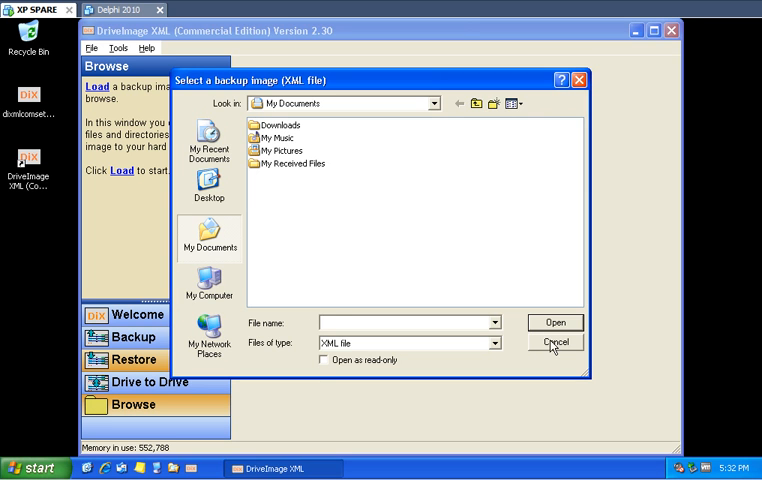
{"action": "left_click", "coordinate": [555, 343]}
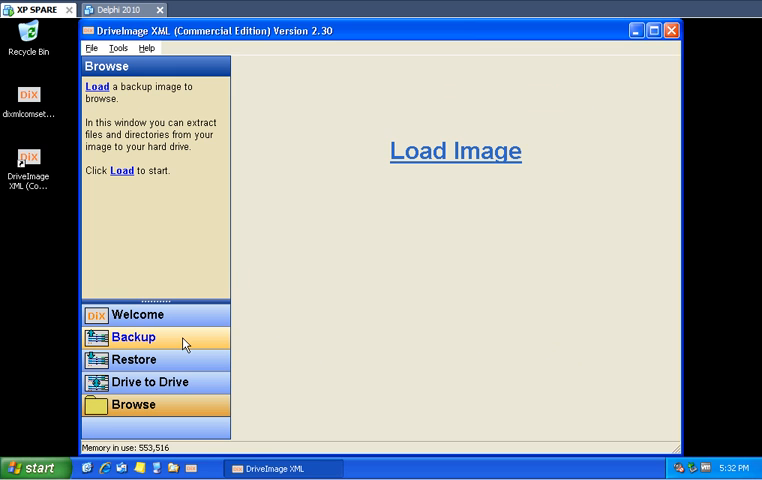
{"action": "mouse_move", "coordinate": [238, 261]}
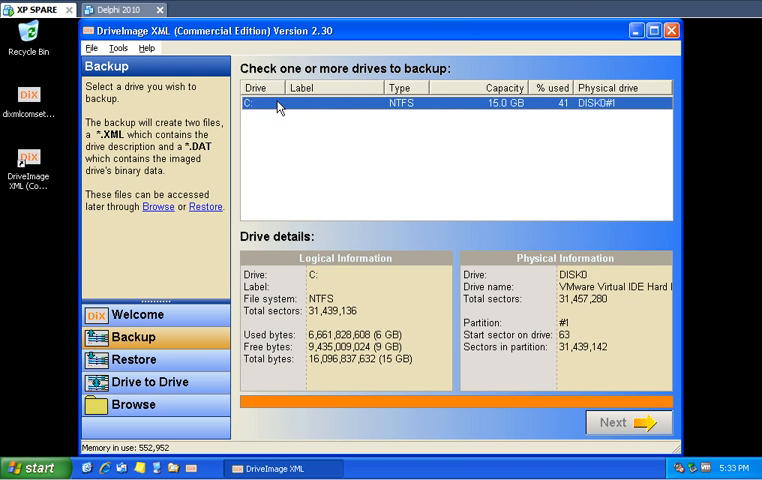
{"action": "mouse_move", "coordinate": [315, 112]}
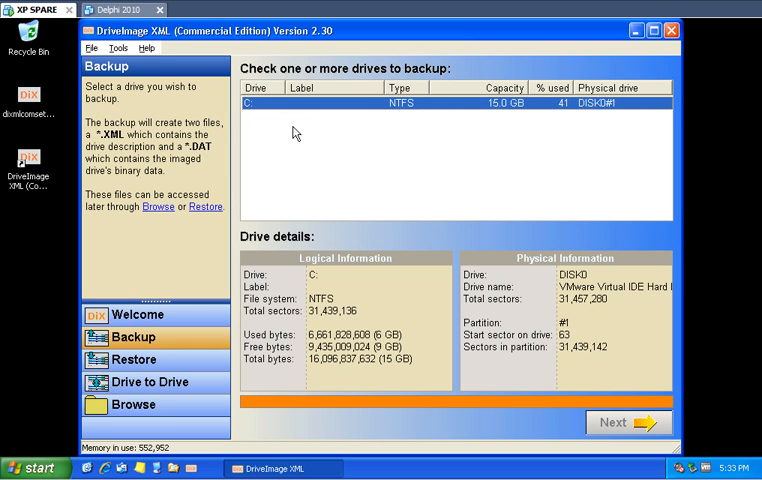
{"action": "mouse_move", "coordinate": [289, 133]}
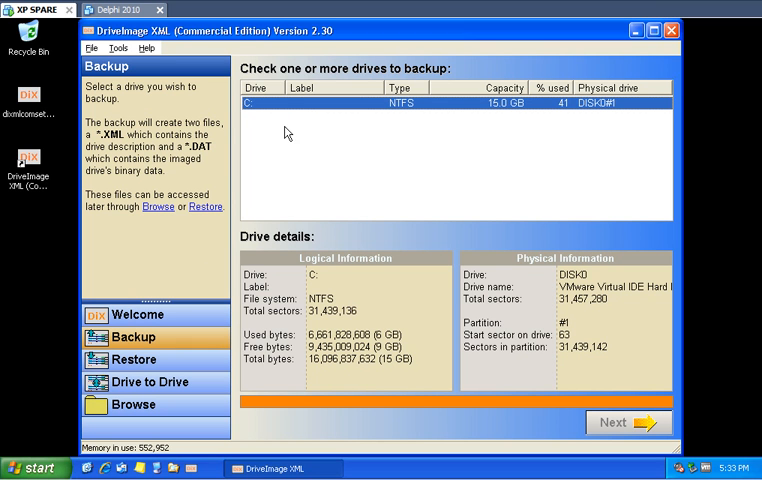
{"action": "mouse_move", "coordinate": [333, 128]}
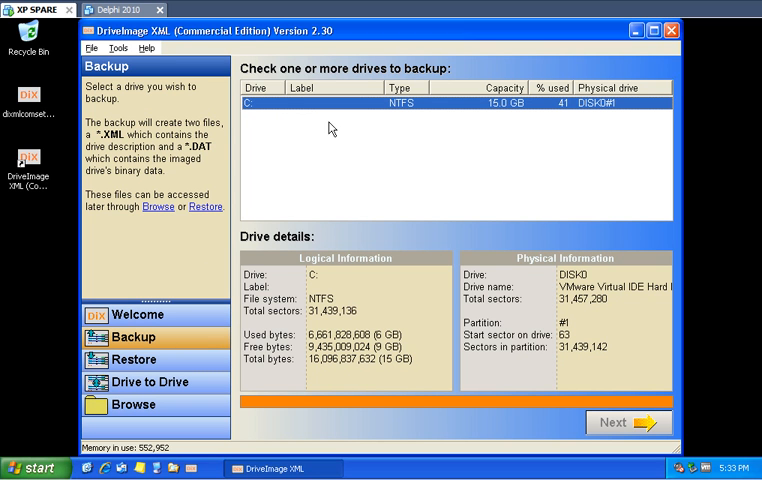
{"action": "mouse_move", "coordinate": [322, 137]}
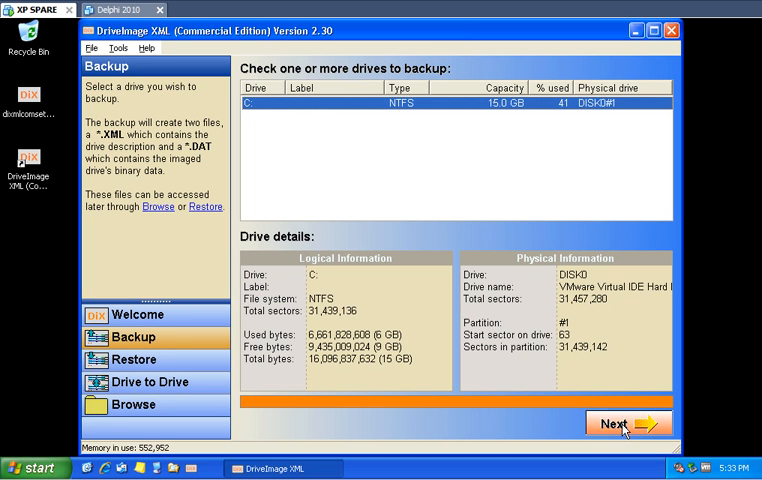
Start the backup wizard for drive C: and move past its welcome page
{"action": "left_click", "coordinate": [628, 424]}
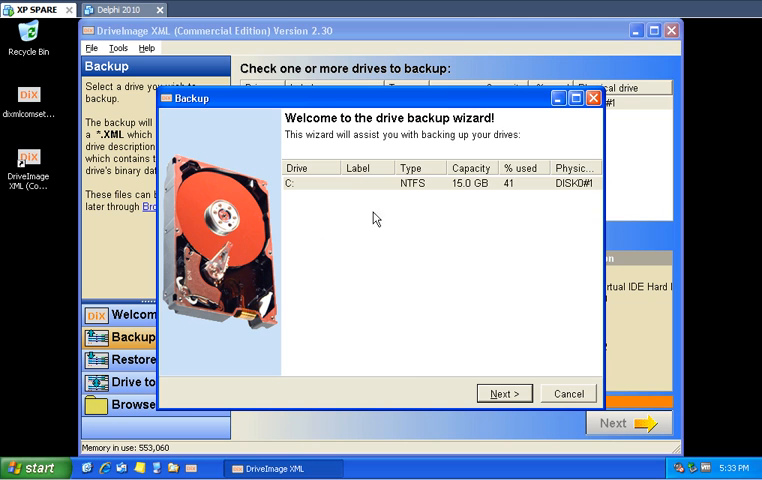
{"action": "left_click", "coordinate": [504, 393]}
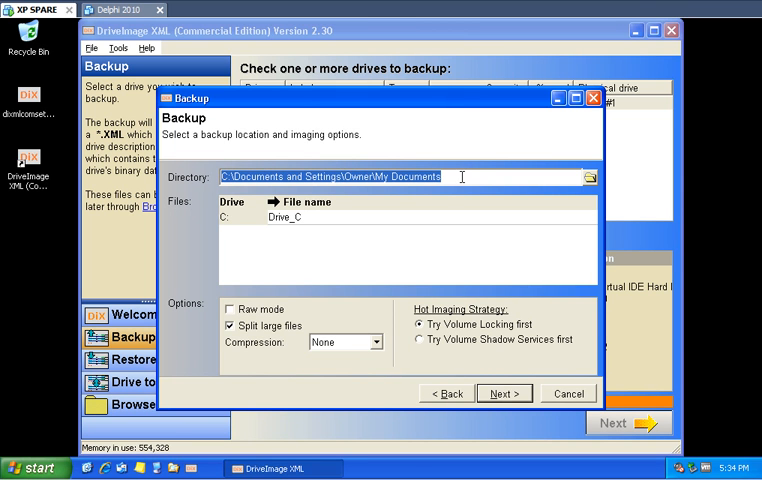
Inspect the default Directory path and bring up the Browse For Folder picker
{"action": "left_click", "coordinate": [455, 176]}
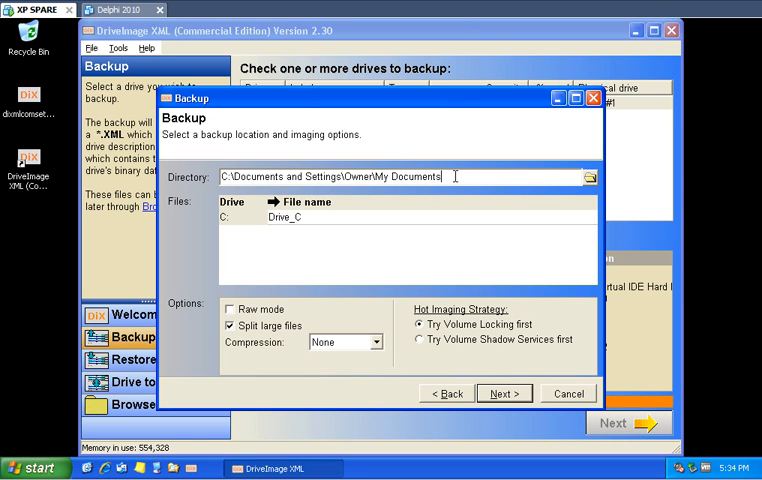
{"action": "double_click", "coordinate": [410, 176]}
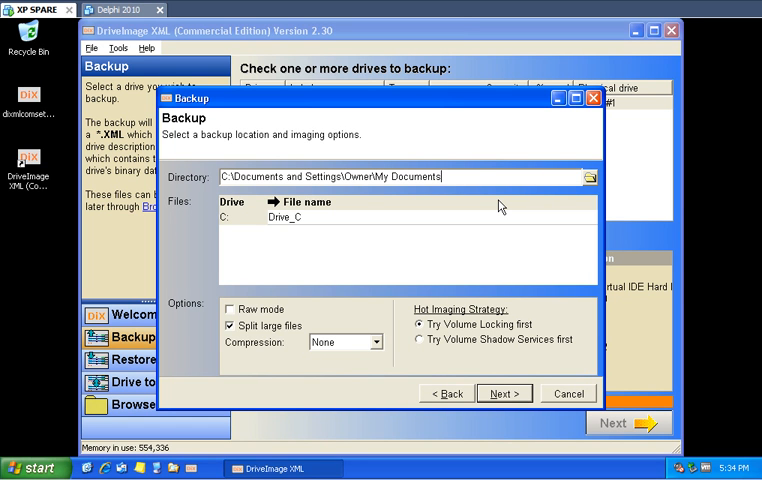
{"action": "mouse_move", "coordinate": [546, 194]}
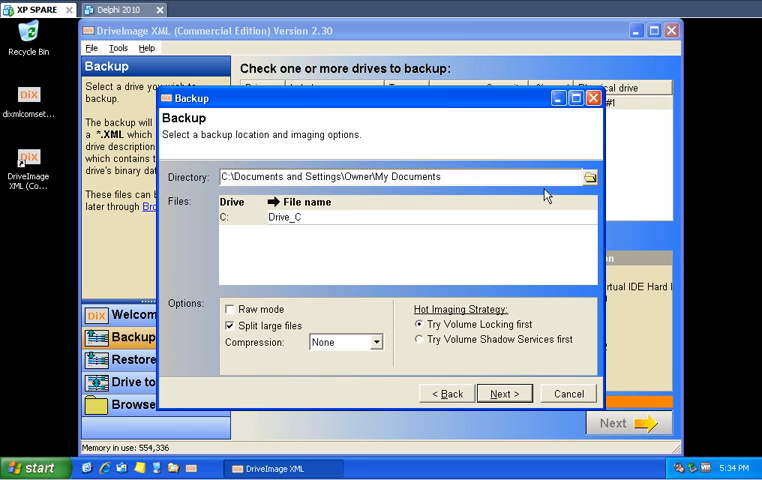
{"action": "left_click", "coordinate": [589, 176]}
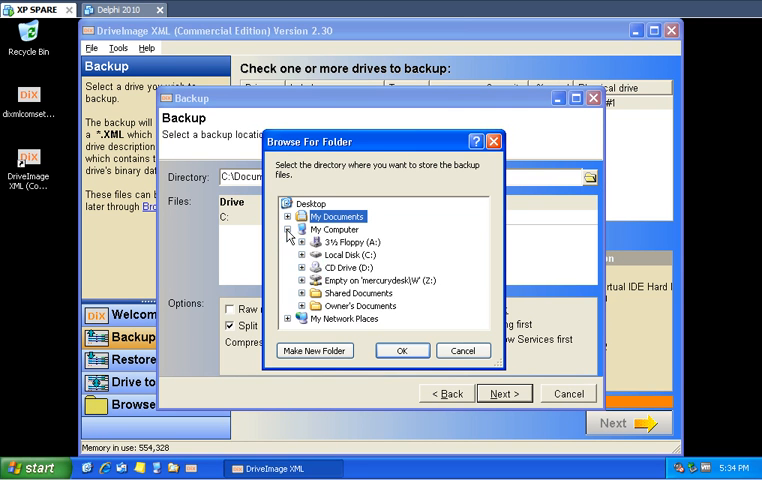
Create a 'DriveImage Backup' folder on network drive Z: and confirm it as the destination
{"action": "left_click", "coordinate": [363, 291]}
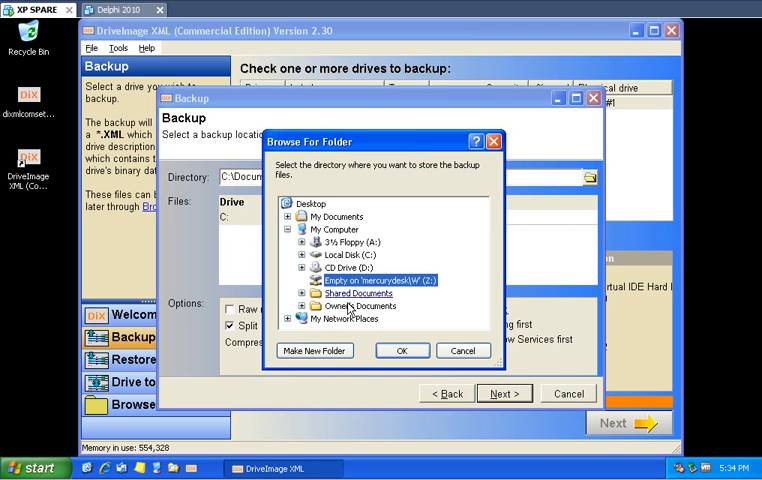
{"action": "left_click", "coordinate": [314, 350]}
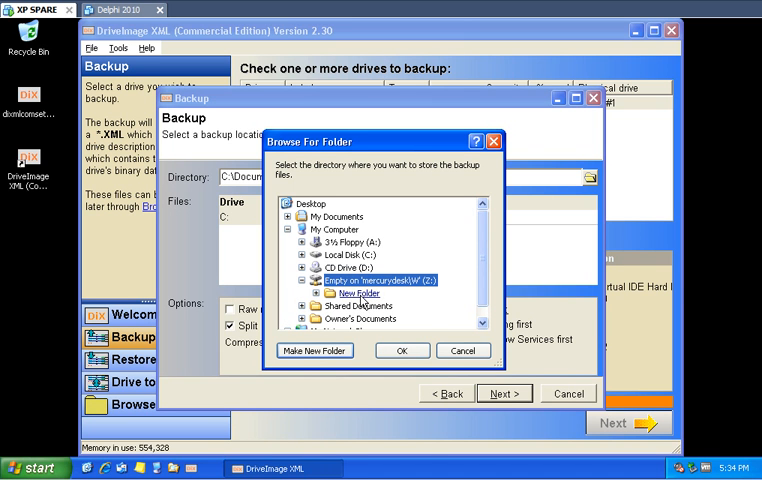
{"action": "right_click", "coordinate": [355, 294]}
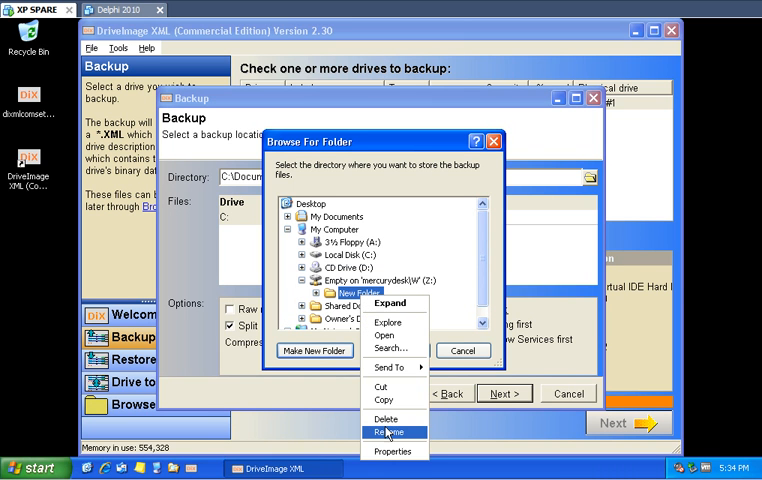
{"action": "left_click", "coordinate": [392, 431]}
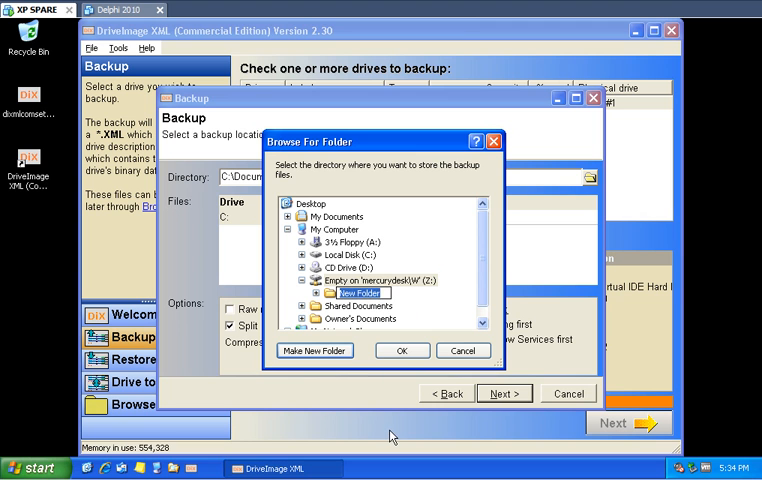
{"action": "type", "text": "DriveImage Backup"}
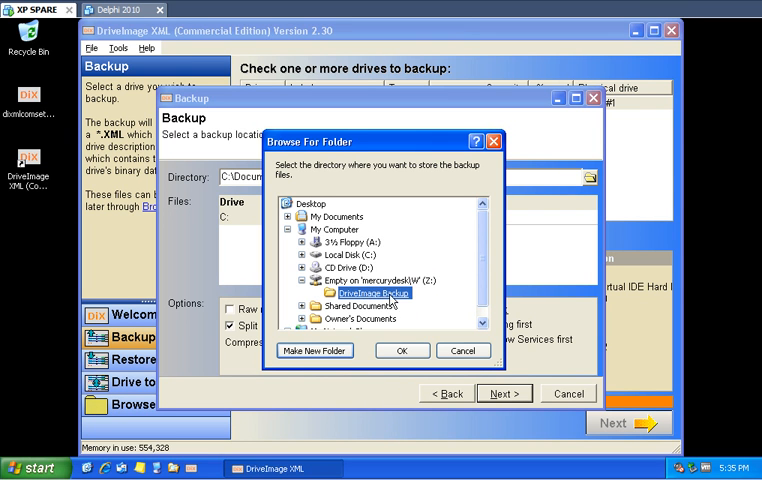
{"action": "mouse_move", "coordinate": [372, 300]}
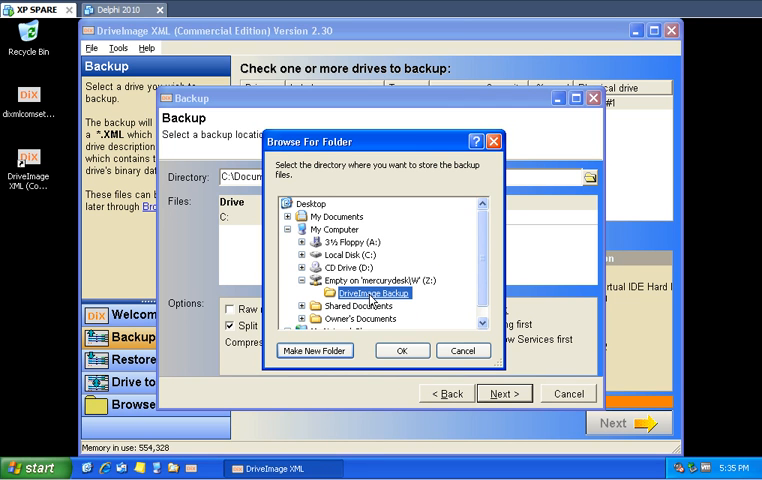
{"action": "left_click", "coordinate": [402, 350]}
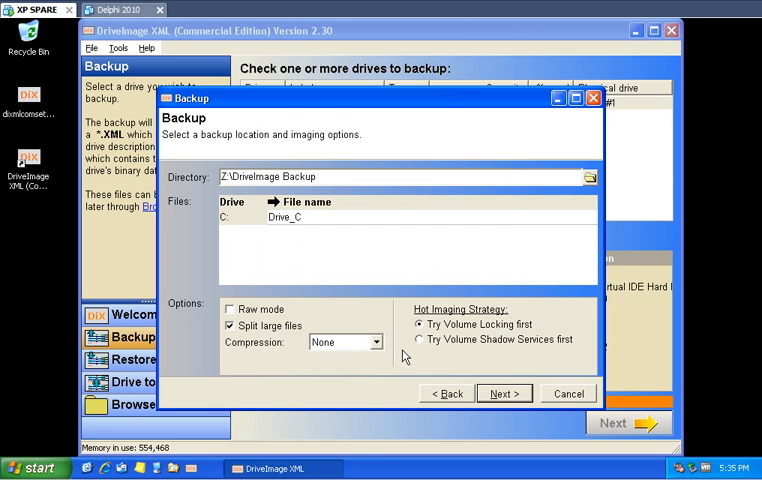
Keep Drive_C as the file name and start backing up drive C: to Z:\DriveImage Backup
{"action": "double_click", "coordinate": [280, 176]}
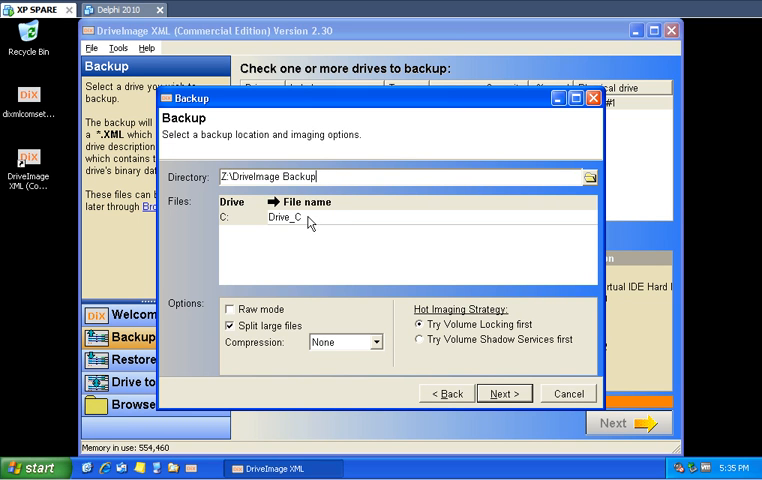
{"action": "double_click", "coordinate": [285, 218]}
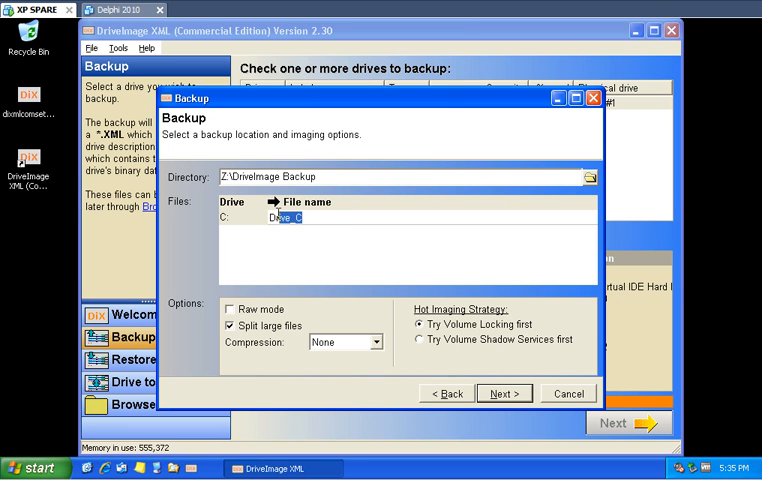
{"action": "double_click", "coordinate": [280, 215]}
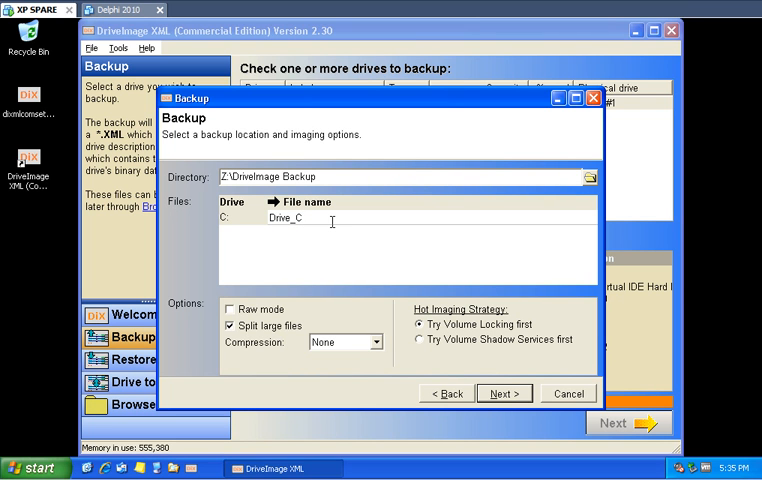
{"action": "mouse_move", "coordinate": [335, 255]}
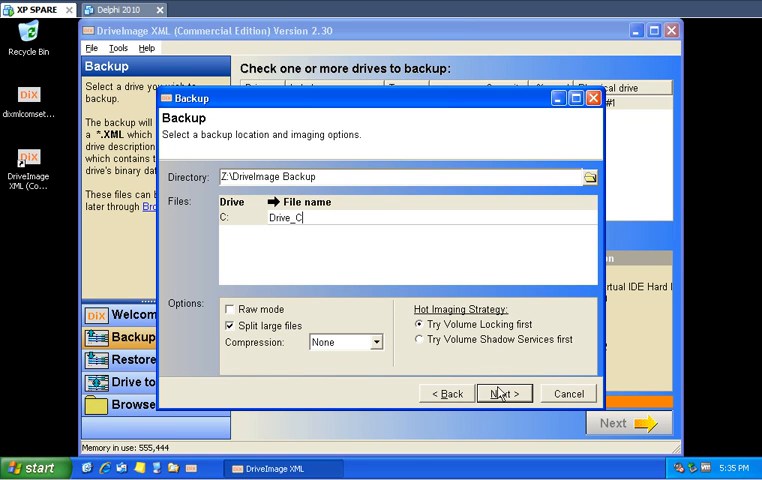
{"action": "left_click", "coordinate": [504, 393]}
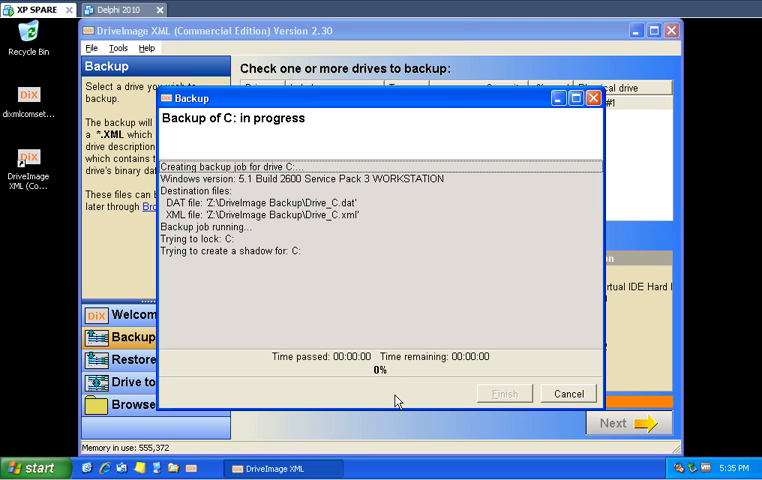
{"action": "mouse_move", "coordinate": [263, 318]}
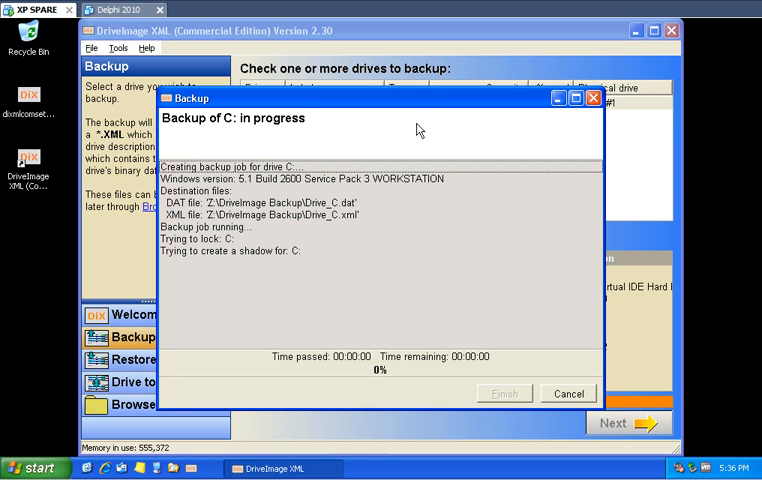
{"action": "mouse_move", "coordinate": [392, 262]}
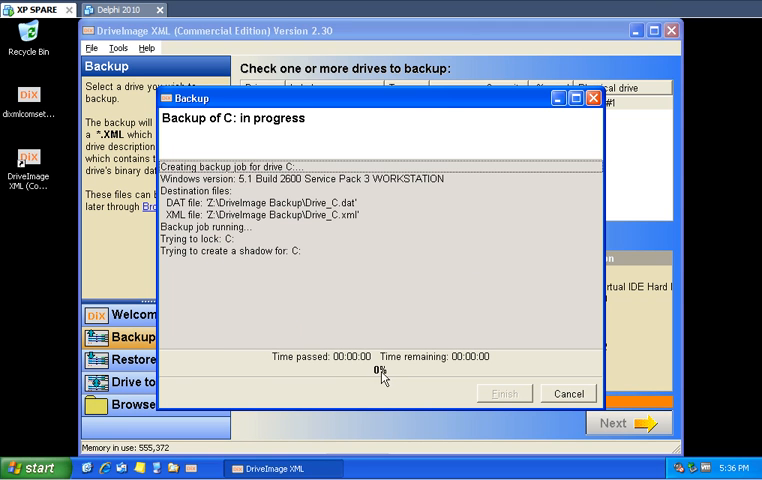
{"action": "mouse_move", "coordinate": [382, 380]}
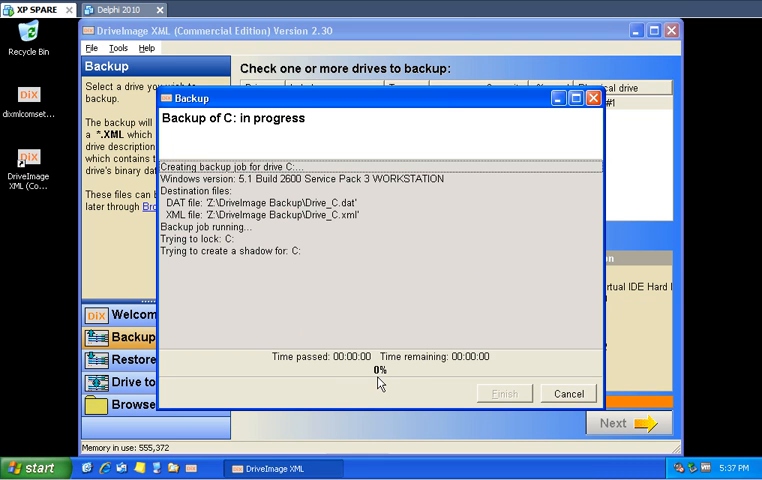
{"action": "mouse_move", "coordinate": [294, 270]}
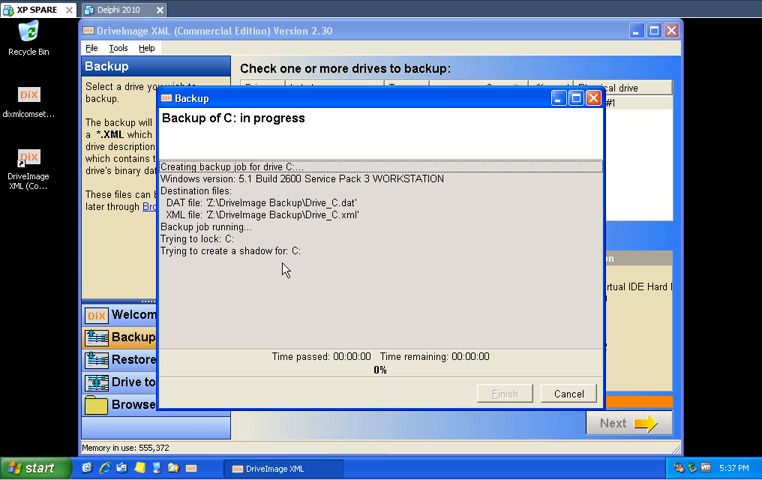
{"action": "mouse_move", "coordinate": [383, 392]}
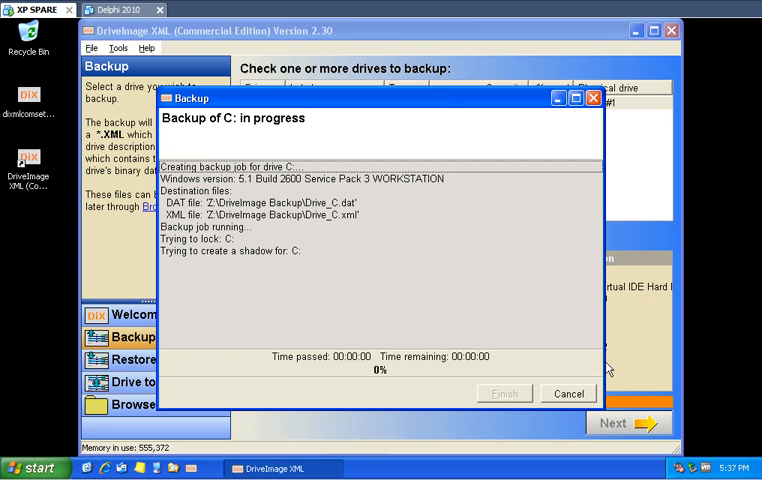
{"action": "mouse_move", "coordinate": [605, 370]}
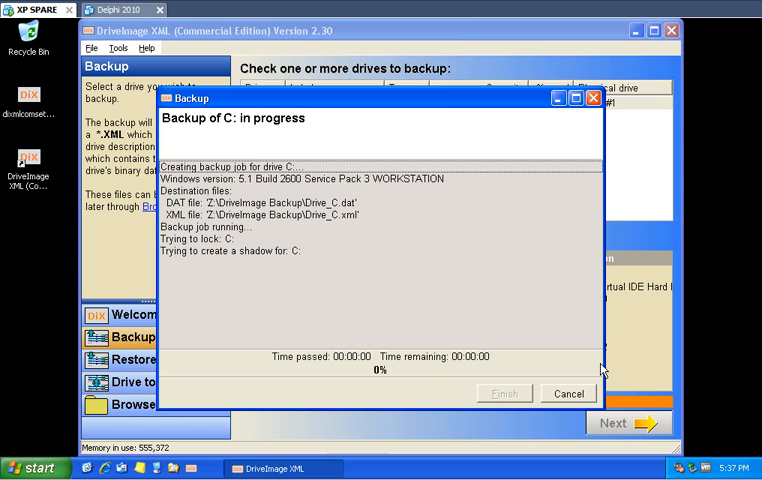
{"action": "mouse_move", "coordinate": [405, 356]}
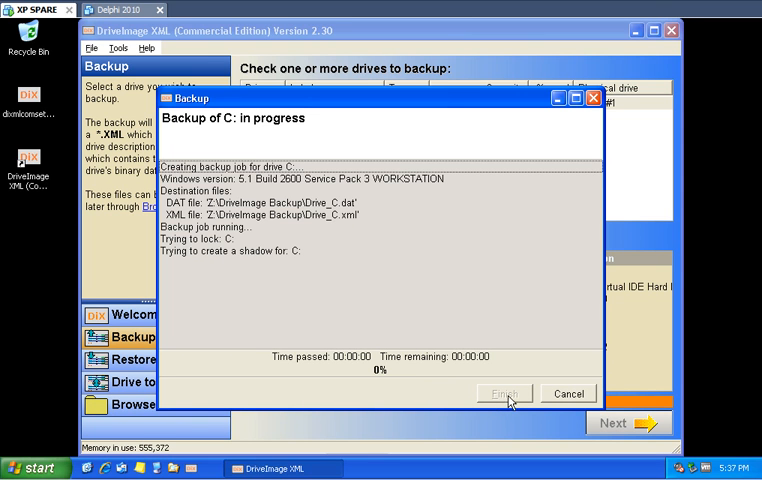
{"action": "mouse_move", "coordinate": [505, 403]}
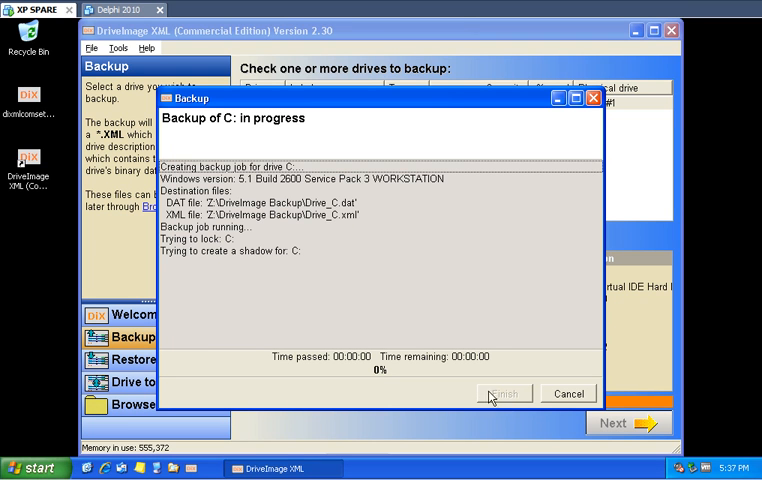
{"action": "mouse_move", "coordinate": [193, 278]}
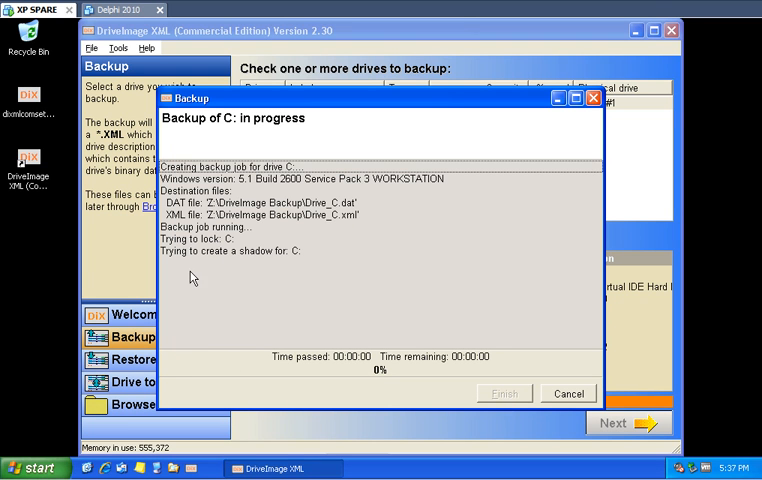
{"action": "mouse_move", "coordinate": [198, 335]}
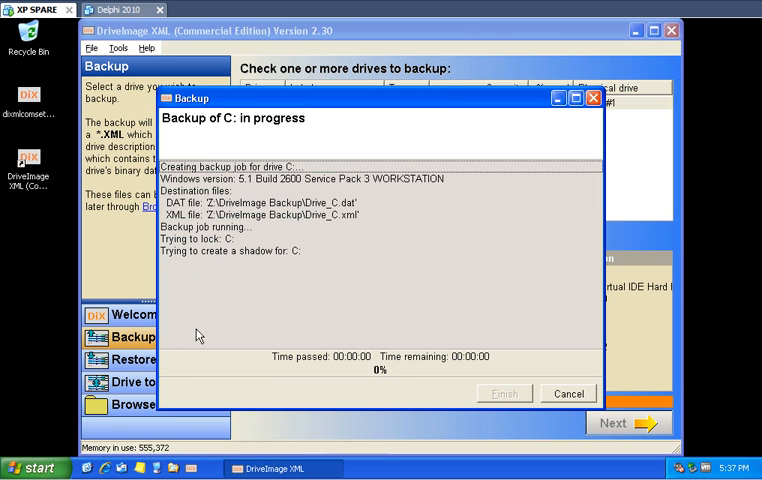
{"action": "mouse_move", "coordinate": [191, 347]}
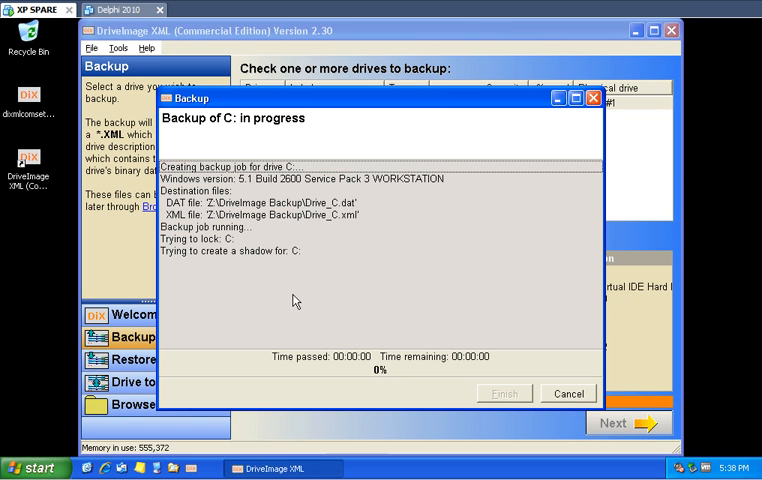
{"action": "mouse_move", "coordinate": [371, 318]}
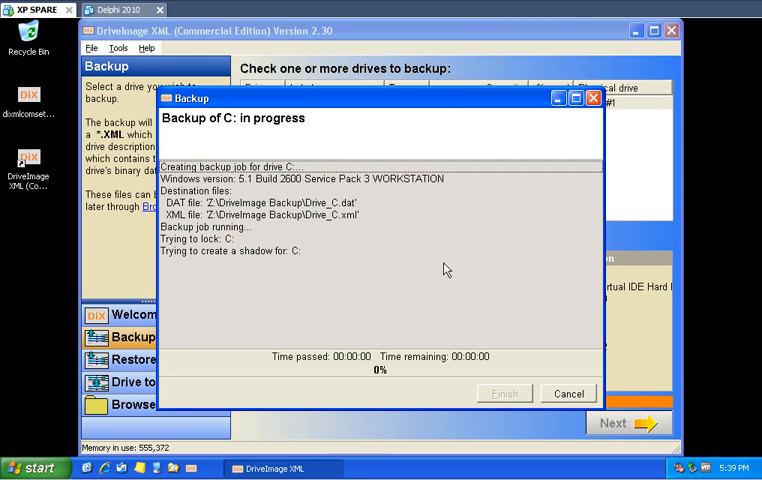
{"action": "mouse_move", "coordinate": [311, 308]}
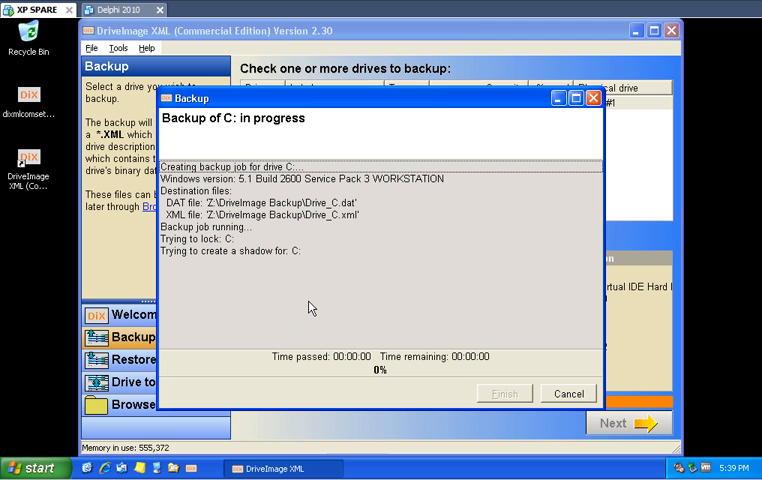